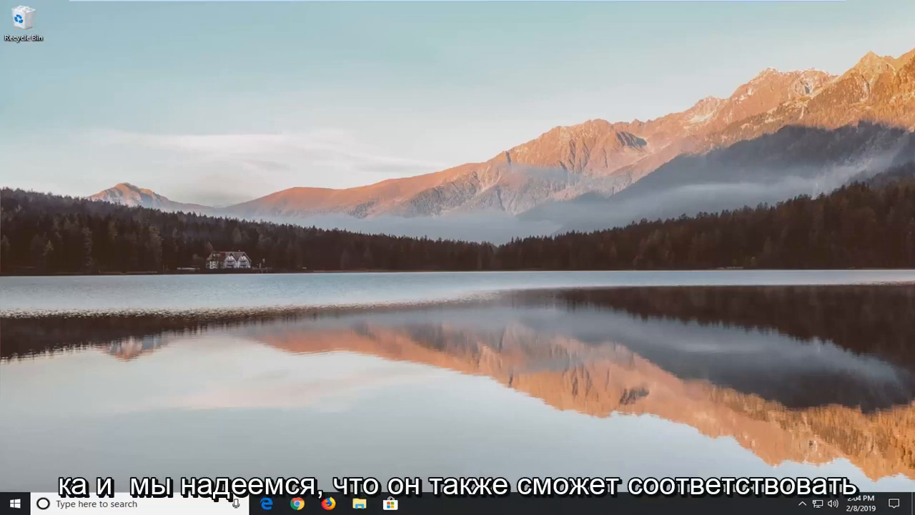
mouse_move(557, 288)
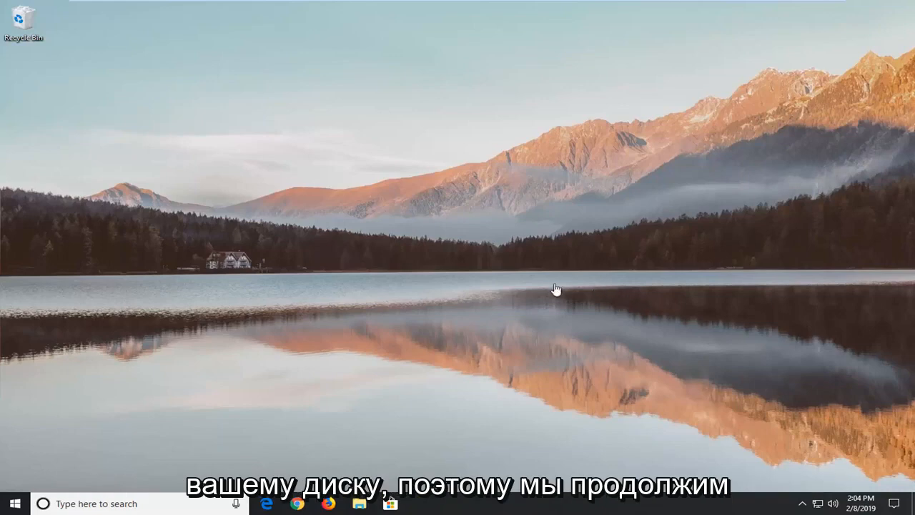
mouse_move(570, 273)
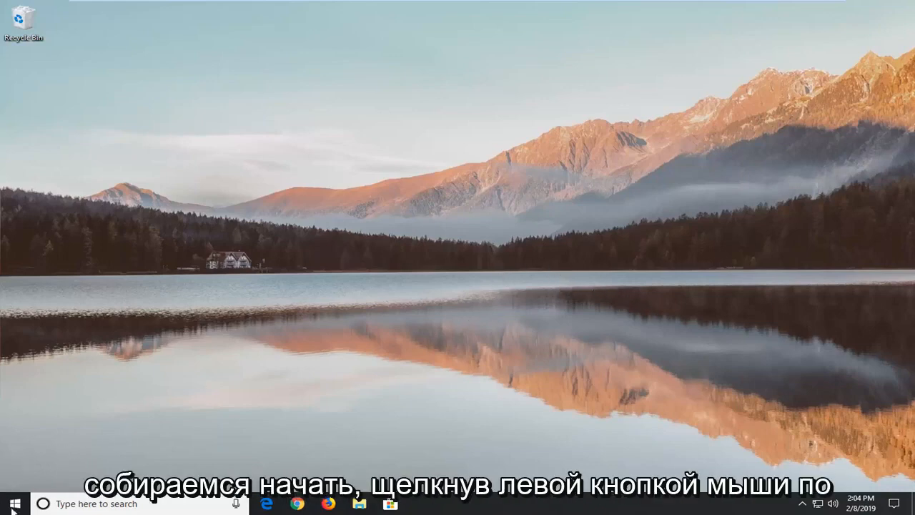
Launch File Explorer from the Start menu search for "file explorer"
click(12, 503)
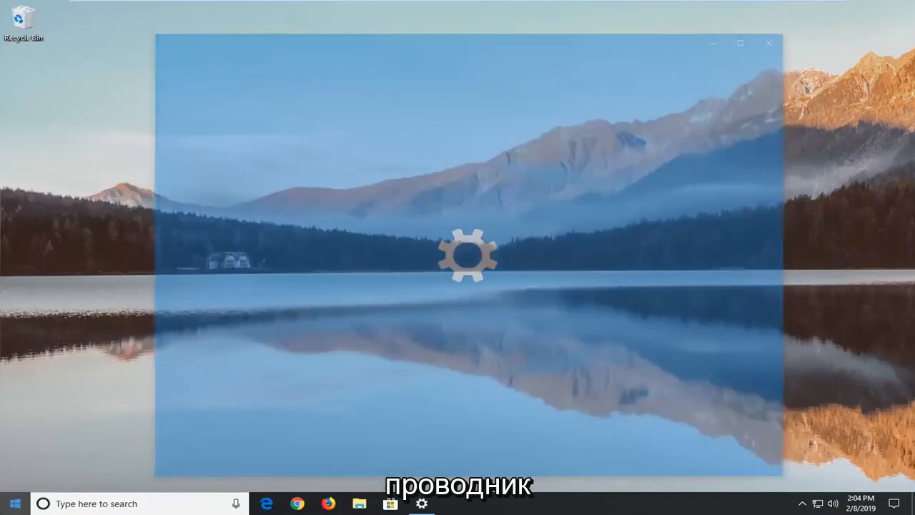
click(14, 503)
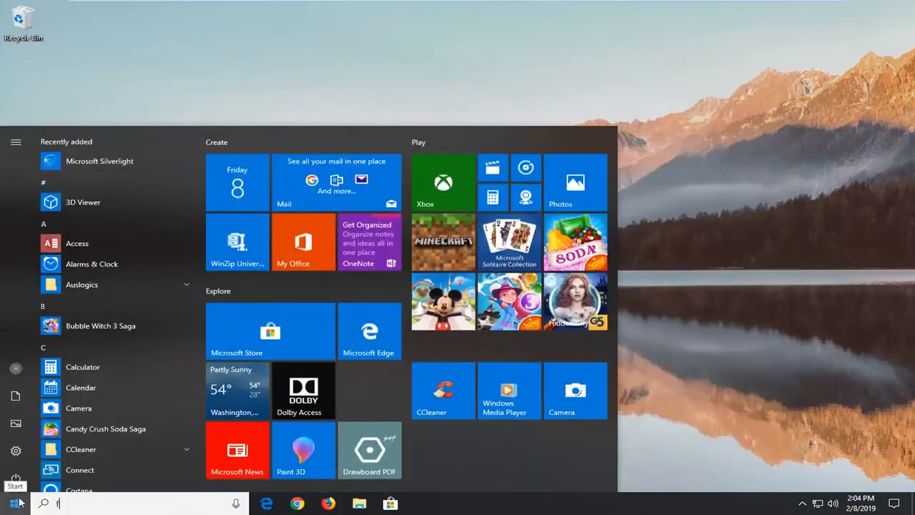
text(file explorer)
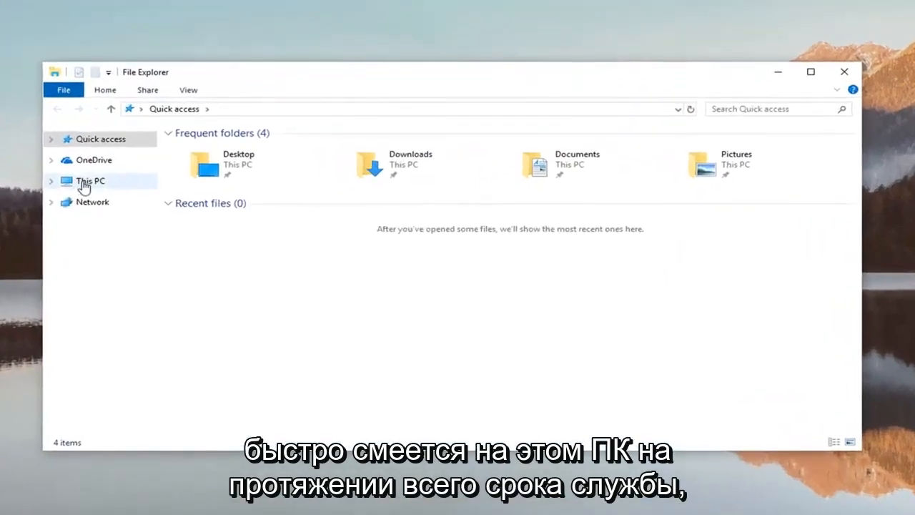
Show This PC's drives and bring up the Properties of Local Disk (C:)
click(90, 180)
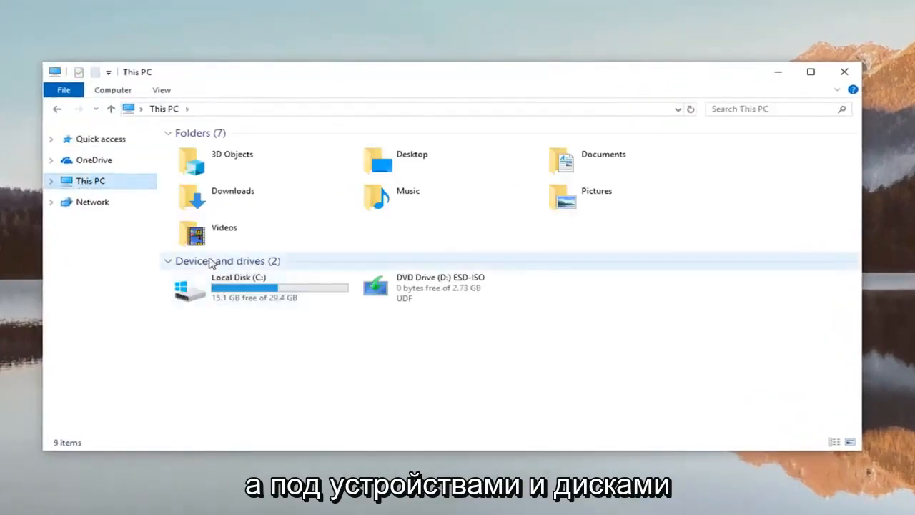
mouse_move(188, 286)
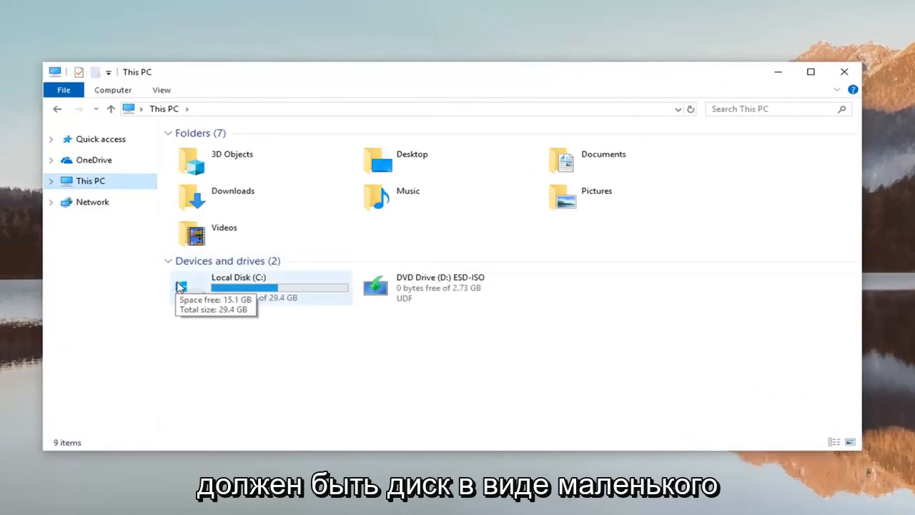
mouse_move(209, 284)
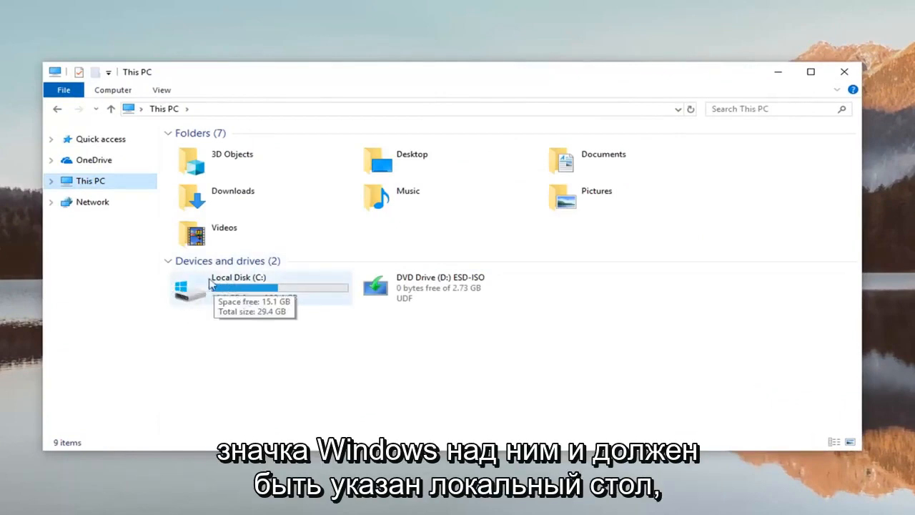
mouse_move(211, 307)
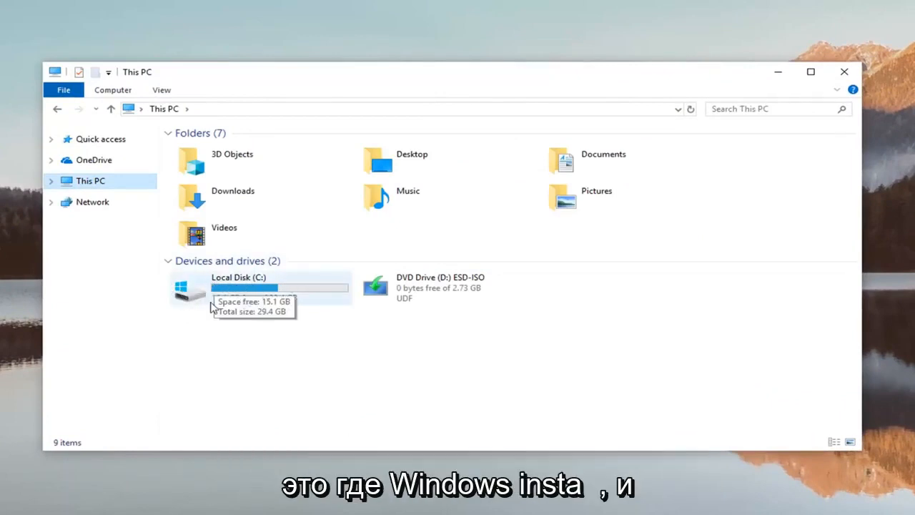
mouse_move(391, 312)
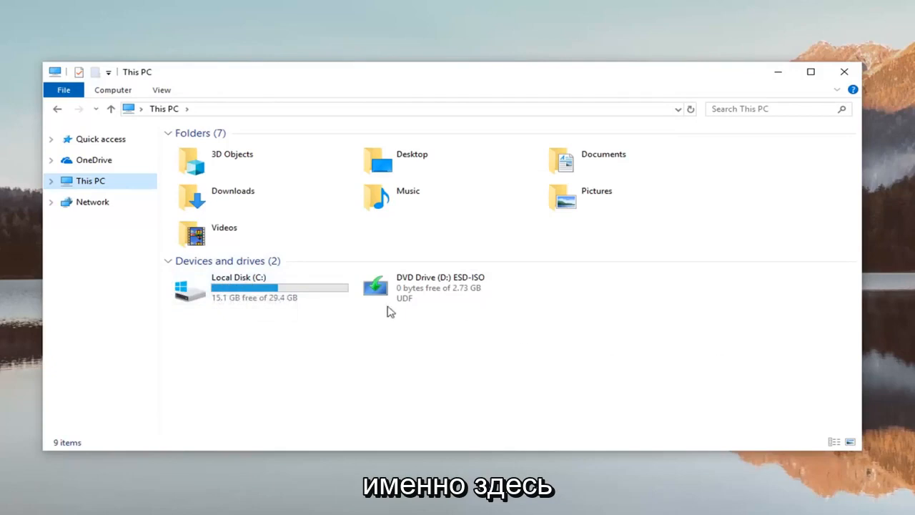
mouse_move(249, 289)
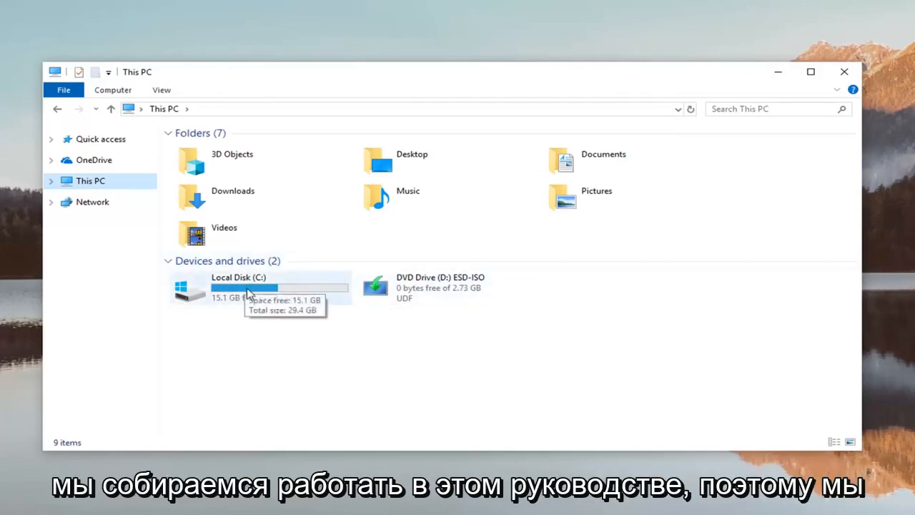
right_click(248, 287)
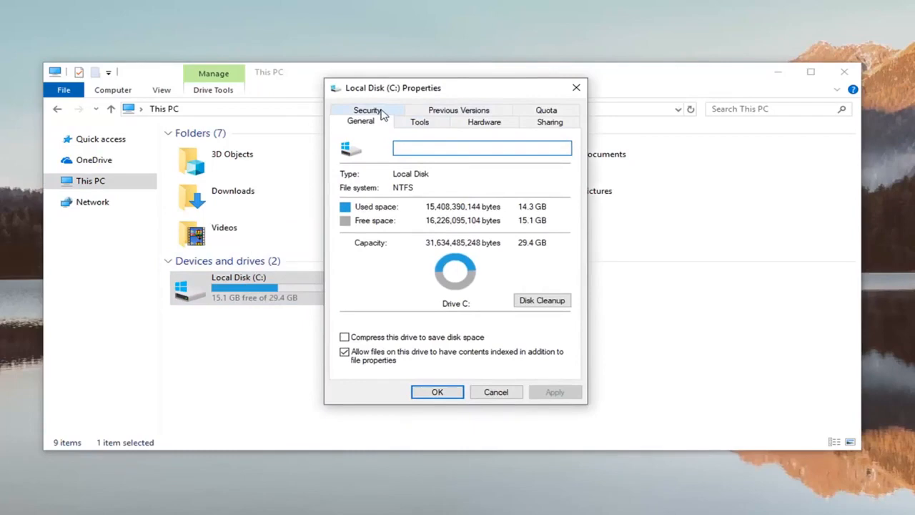
Show the Security permissions list for Local Disk (C:)
click(366, 110)
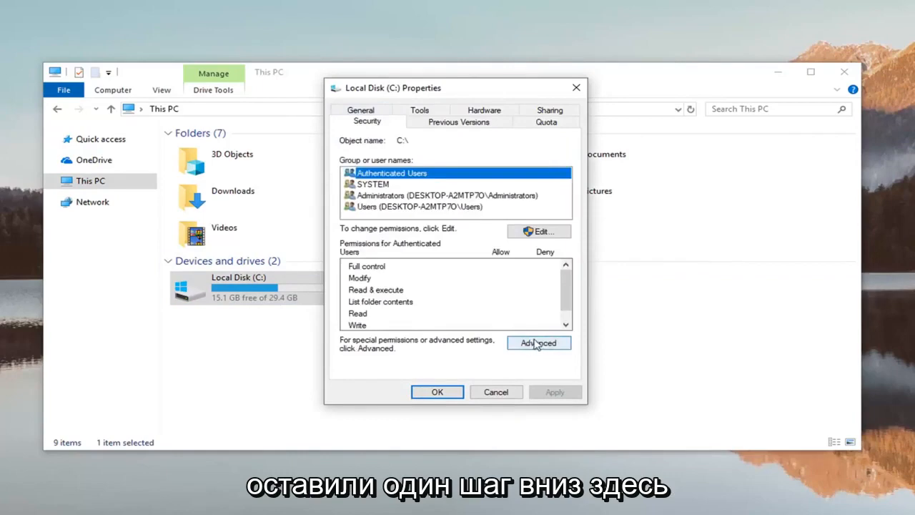
Start a new permission entry in the drive's Advanced Security Settings via Change permissions and Add
click(538, 343)
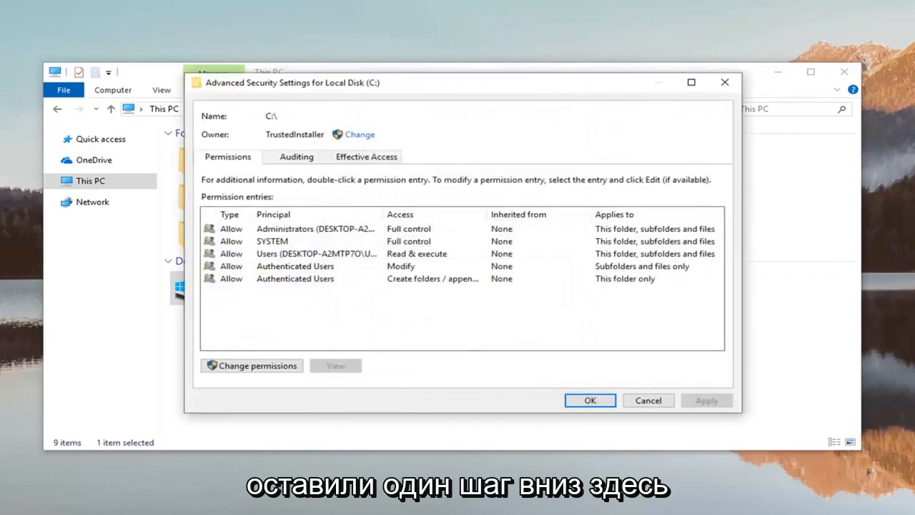
mouse_move(246, 127)
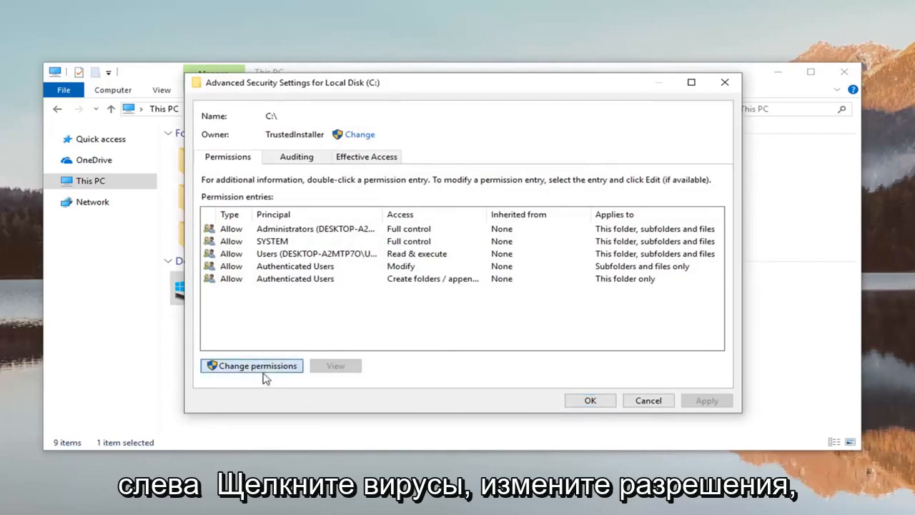
click(251, 366)
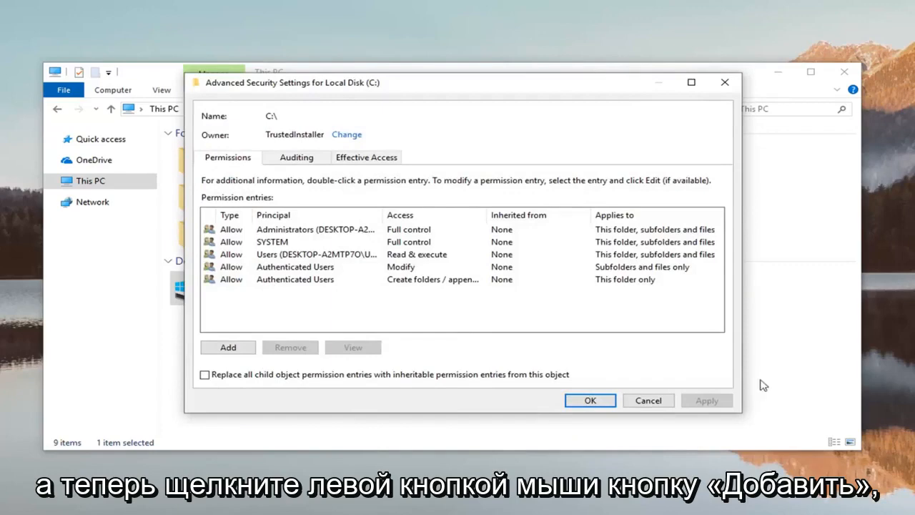
click(227, 348)
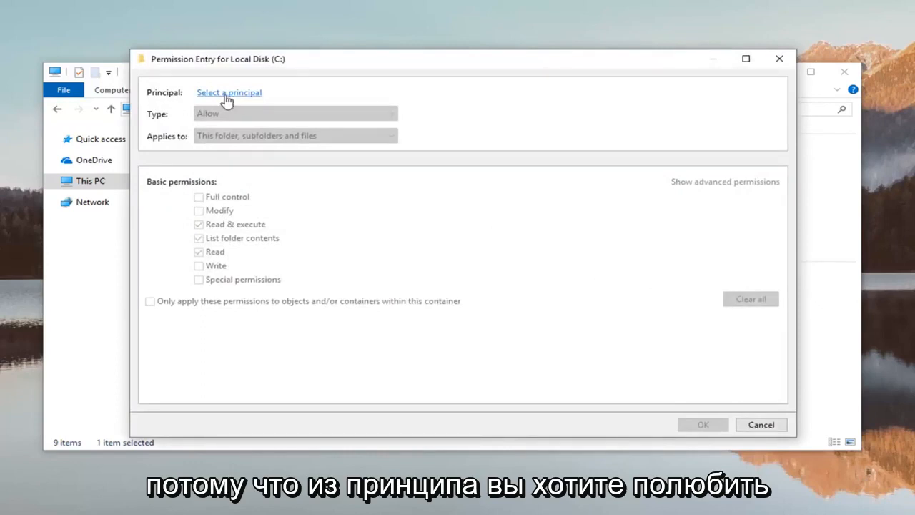
Begin selecting a principal for the new Local Disk (C:) permission entry
click(229, 92)
text(fl)
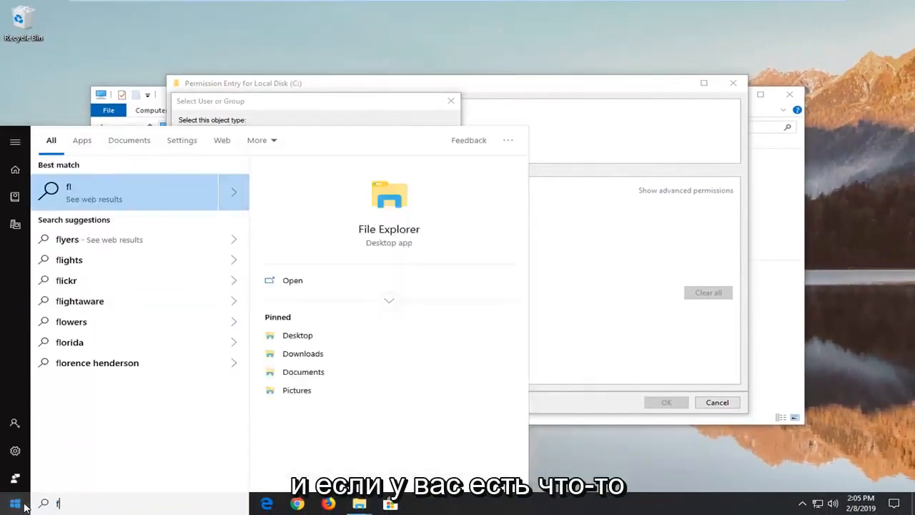
text(ile ex)
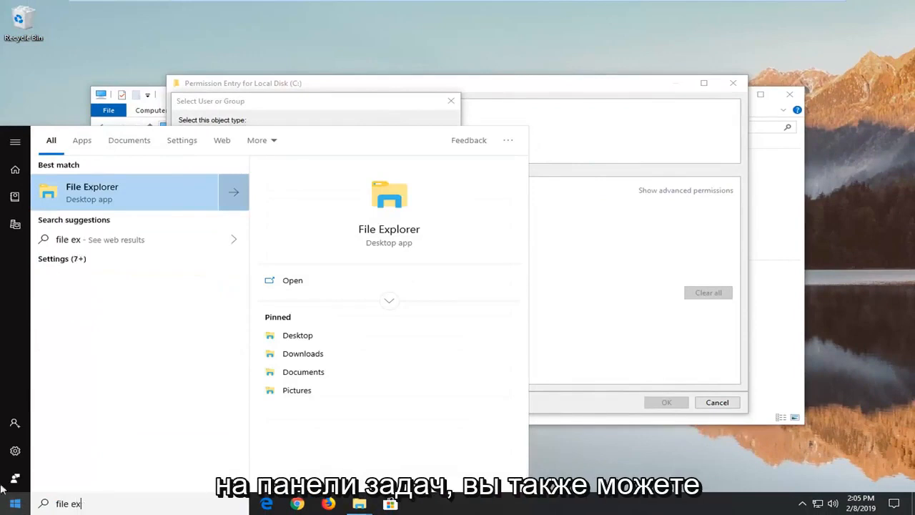
text(plorer)
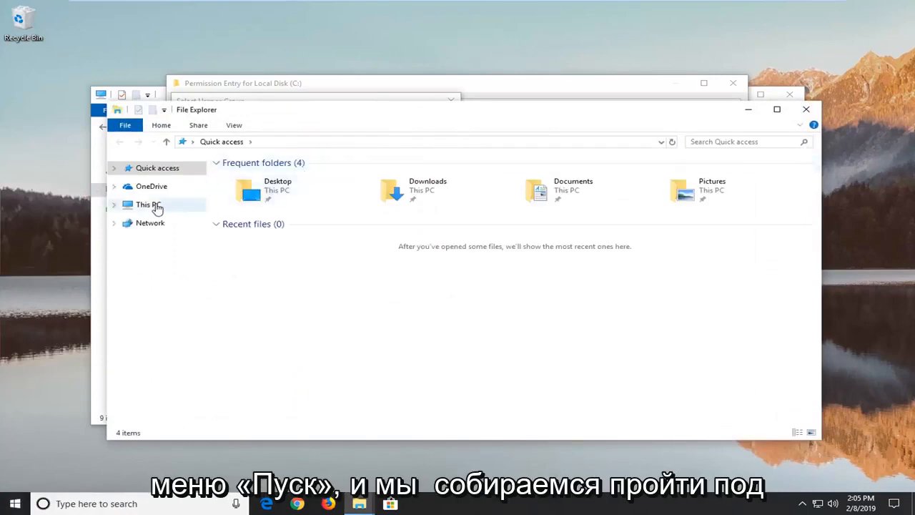
click(149, 203)
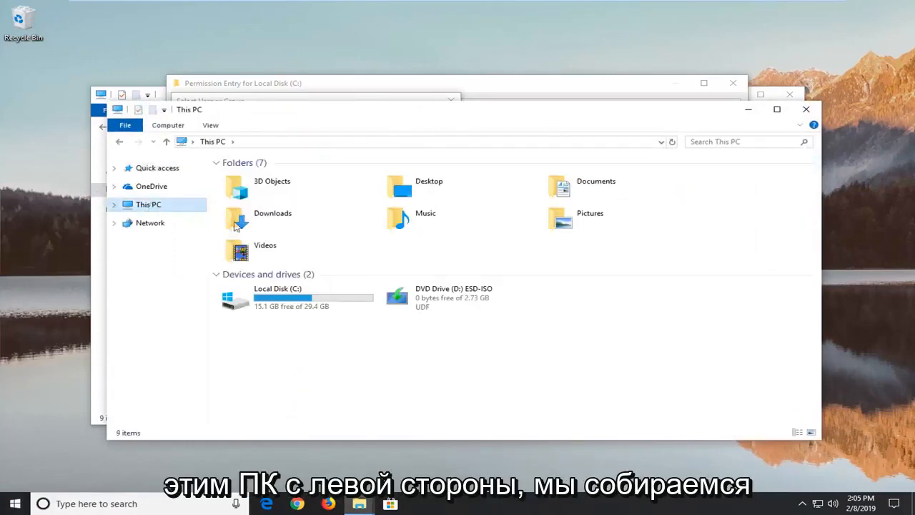
click(293, 296)
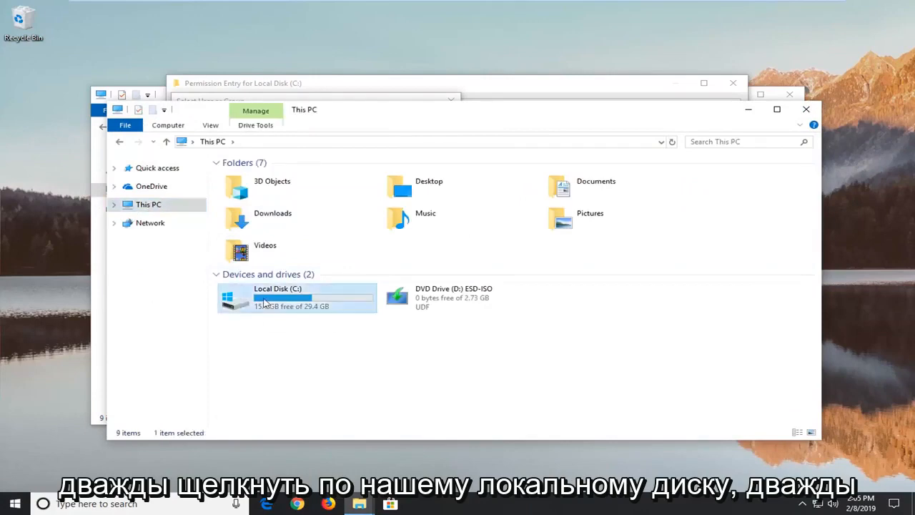
double_click(277, 296)
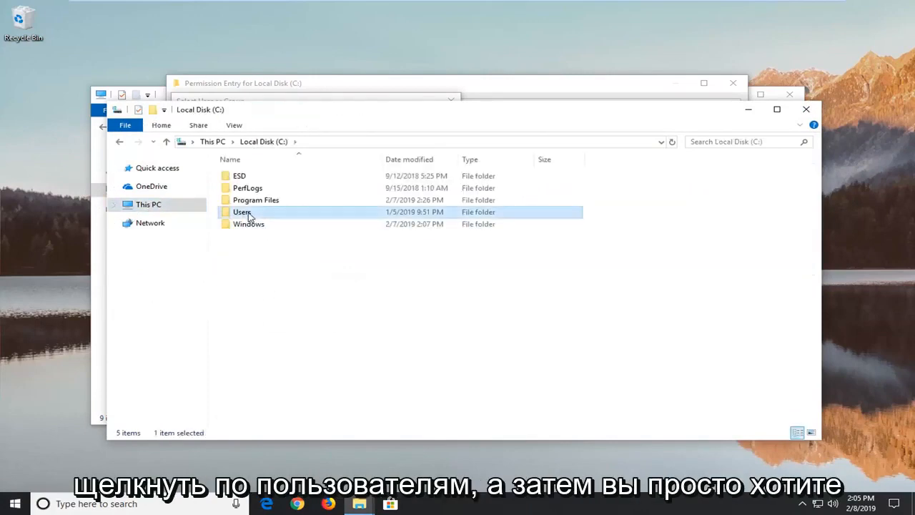
double_click(243, 212)
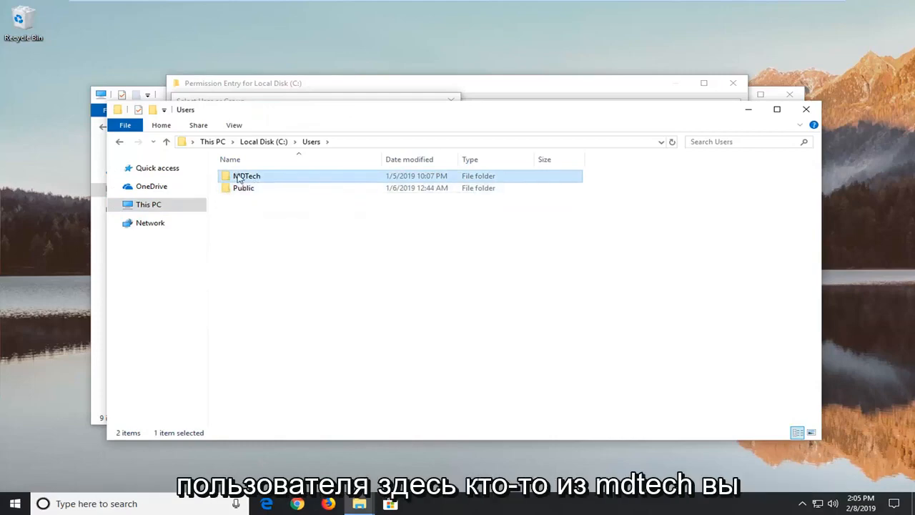
mouse_move(292, 183)
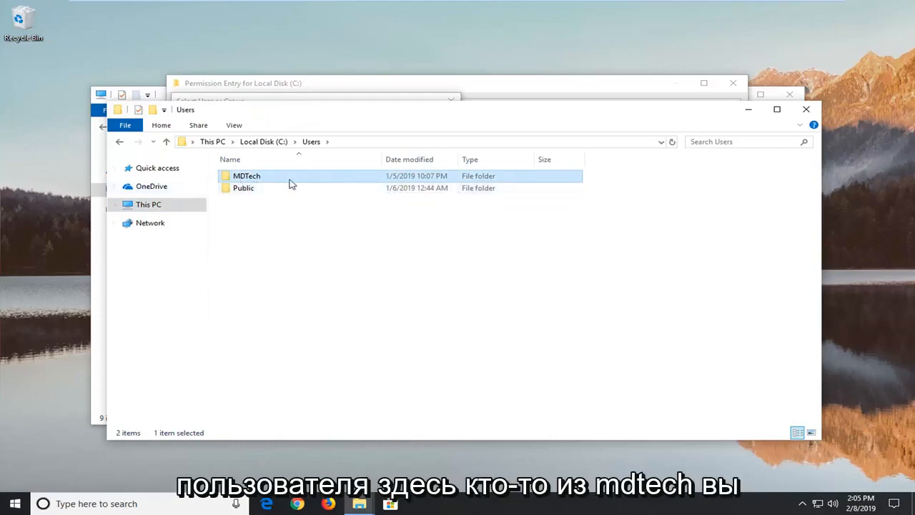
mouse_move(775, 107)
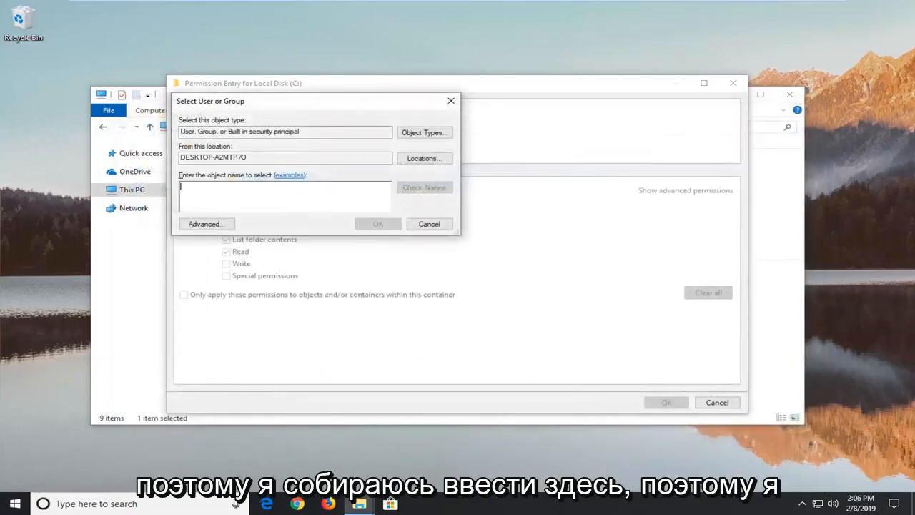
Enter and verify MDTech as the principal for the drive's permission entry
text(MDTech)
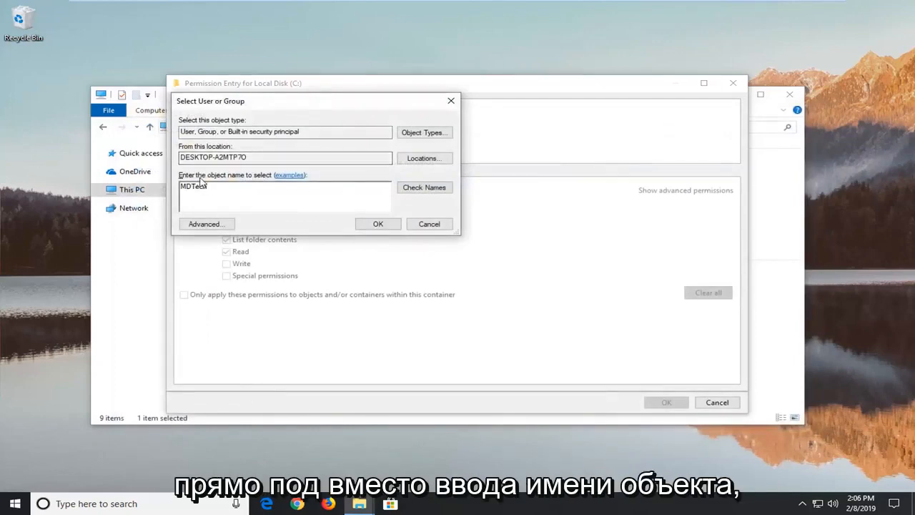
text(h)
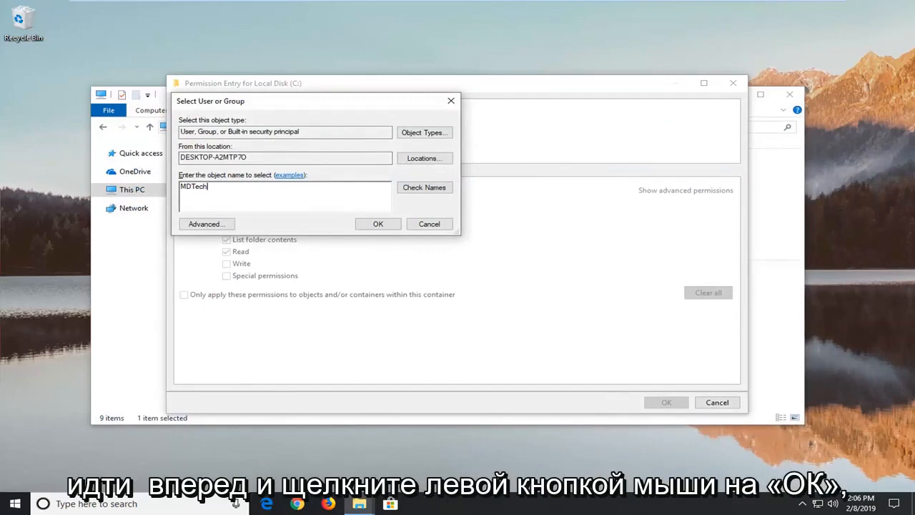
mouse_move(856, 286)
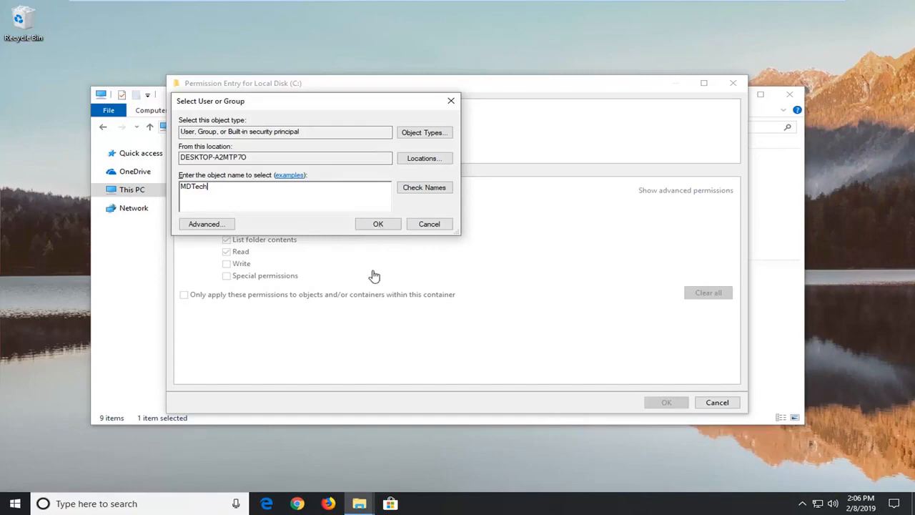
click(378, 223)
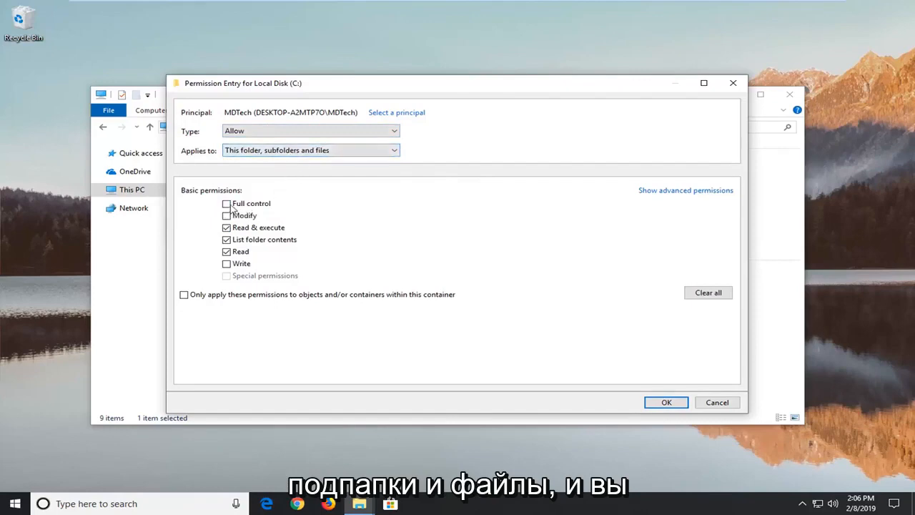
Grant MDTech Full control on this folder, subfolders and files and save the entry
click(226, 203)
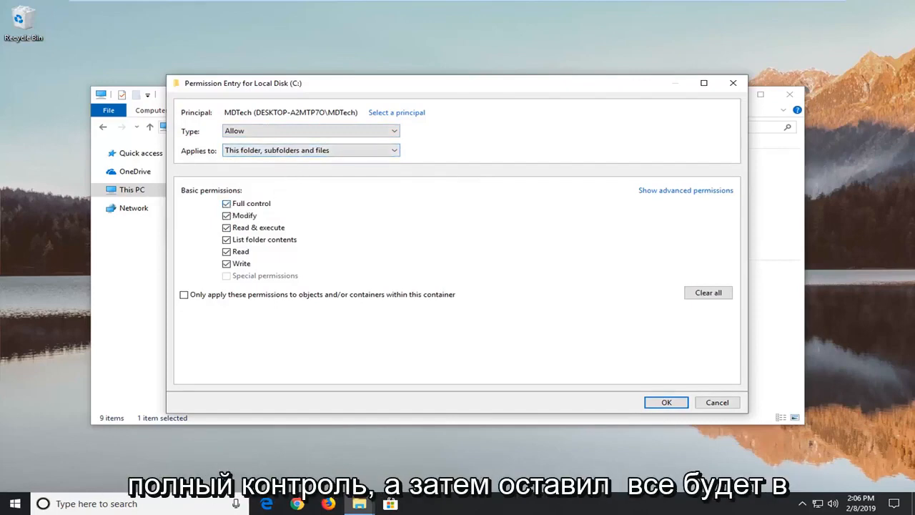
click(666, 401)
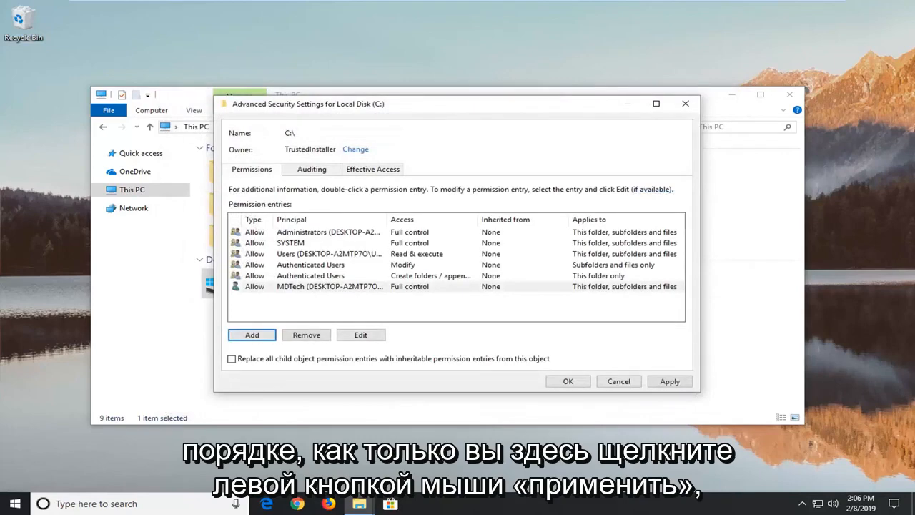
Apply the permissions across drive C:, confirming the startup-disk warning and skipping pagefile.sys, Program Files and swapfile.sys errors
click(669, 380)
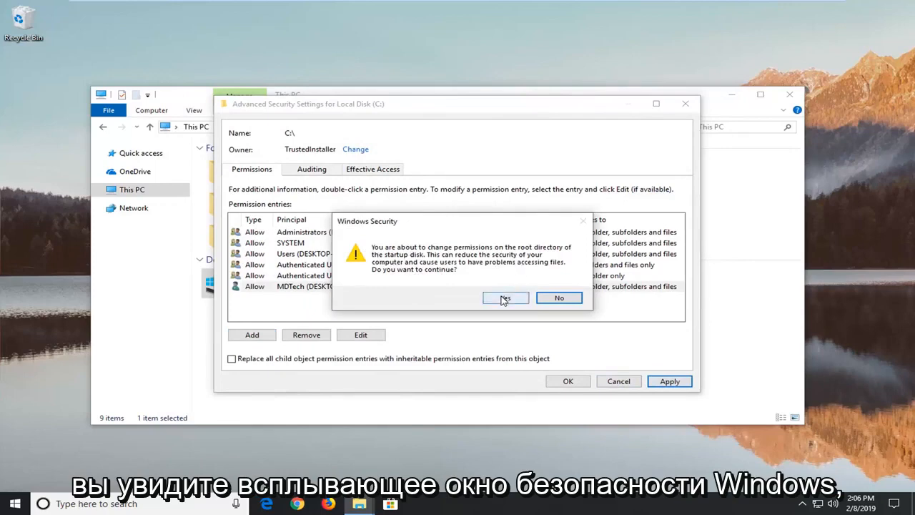
click(505, 297)
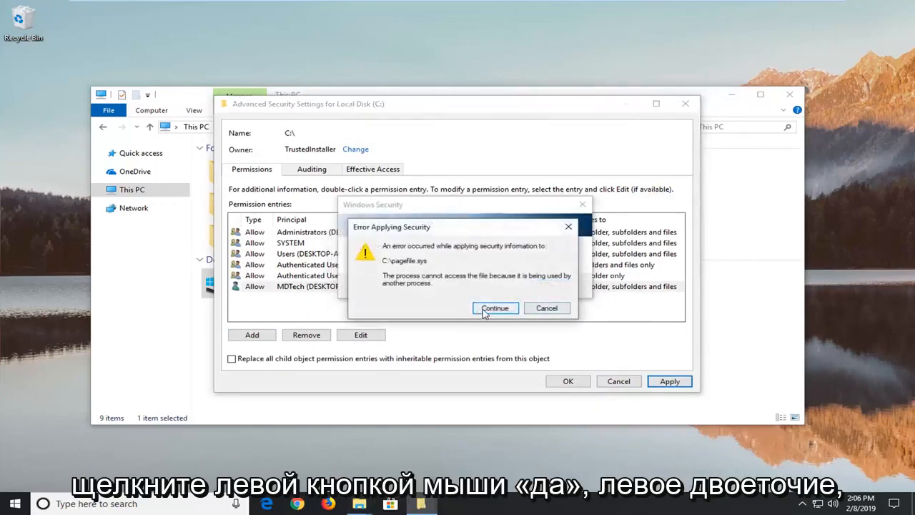
click(494, 308)
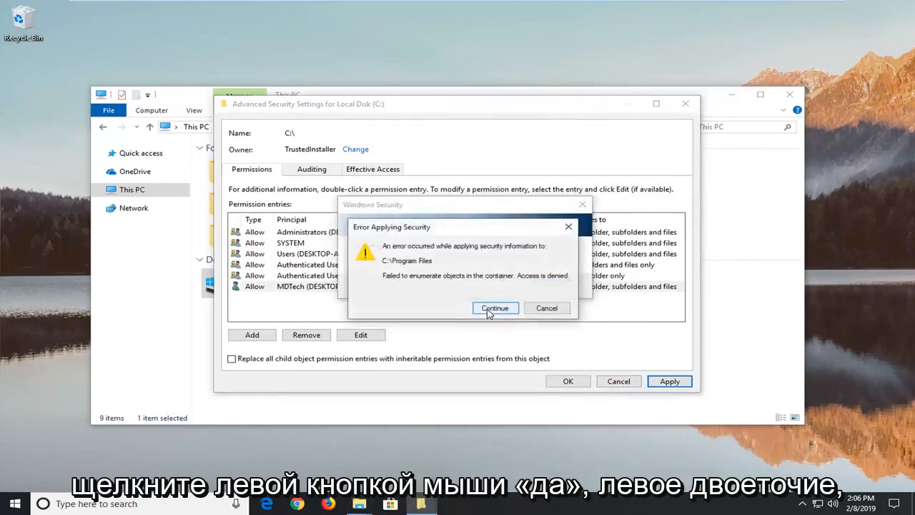
click(495, 307)
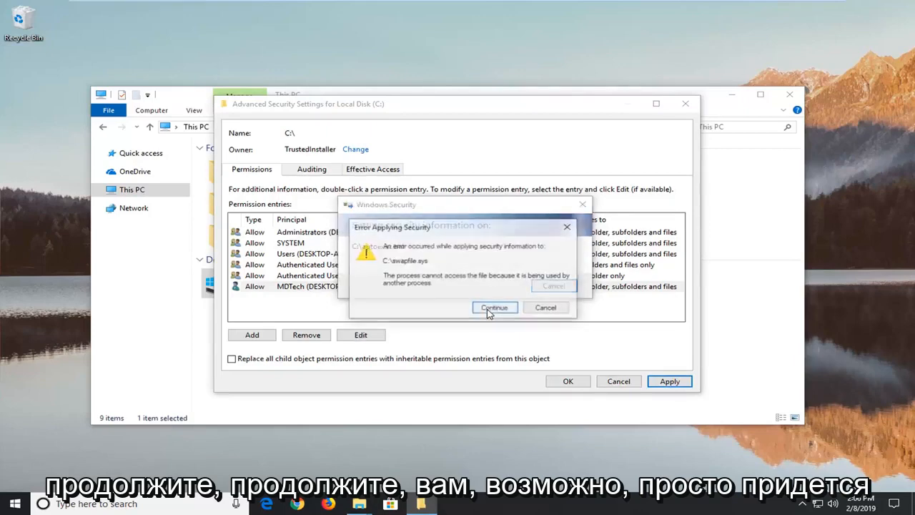
click(494, 307)
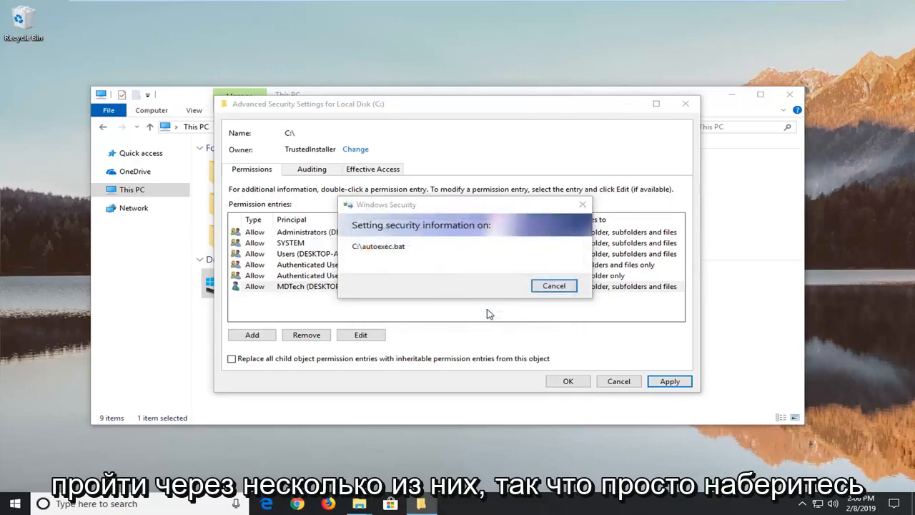